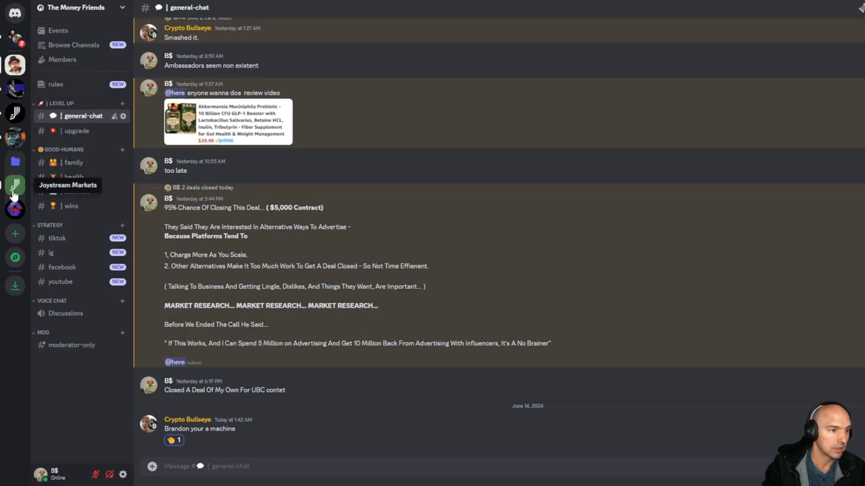
- Switch to the Joystream server and scroll through its channel list
click(15, 186)
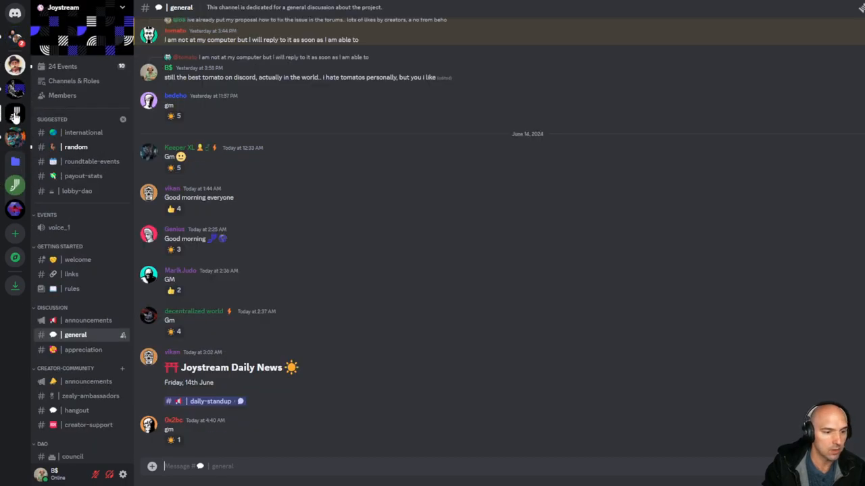
scroll(up, 3)
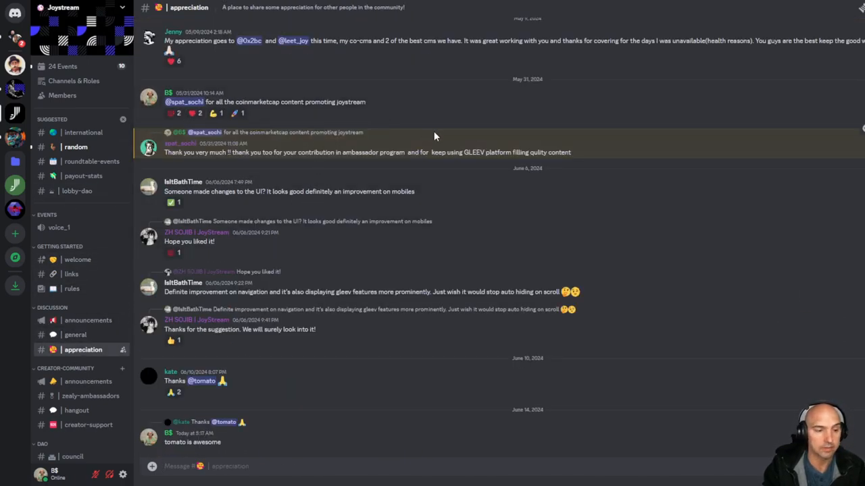
mouse_move(752, 28)
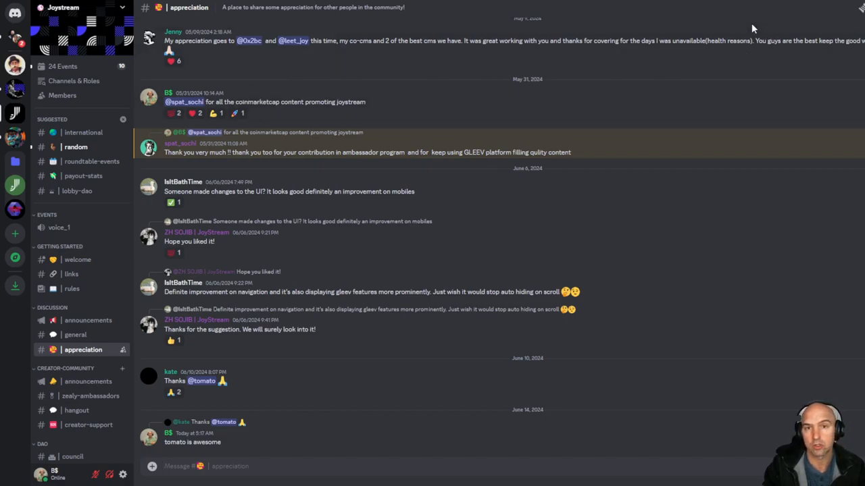
mouse_move(429, 146)
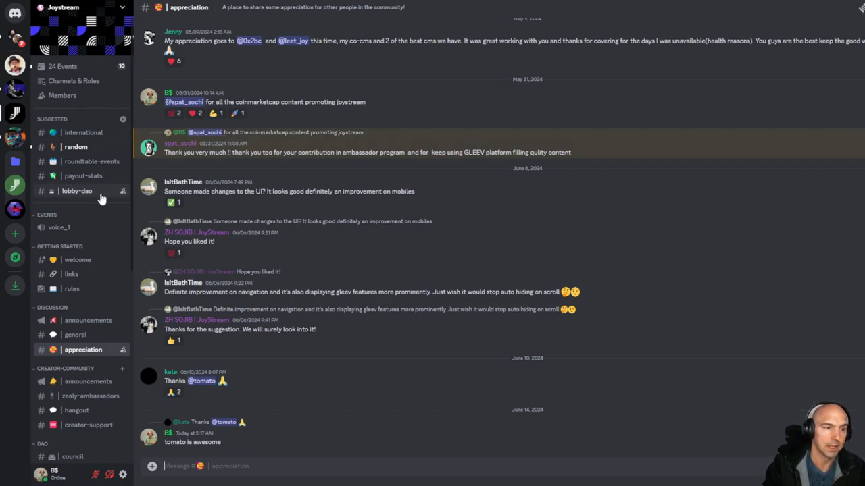
scroll(down, 3)
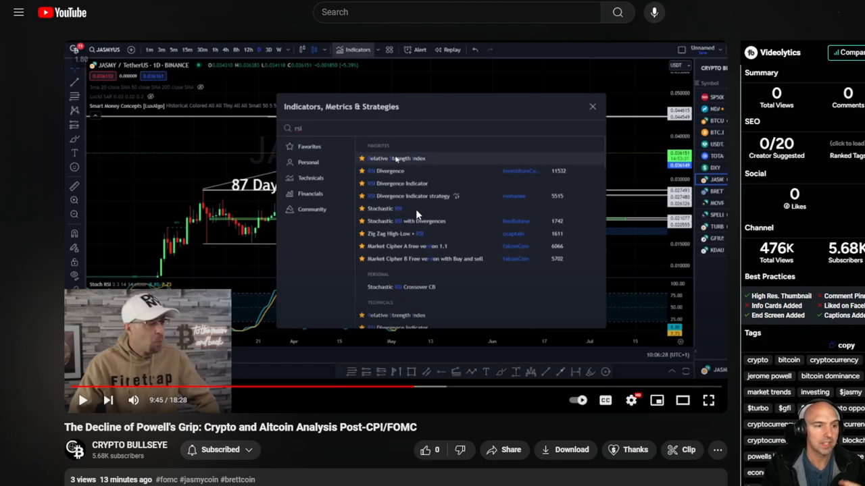
mouse_move(415, 215)
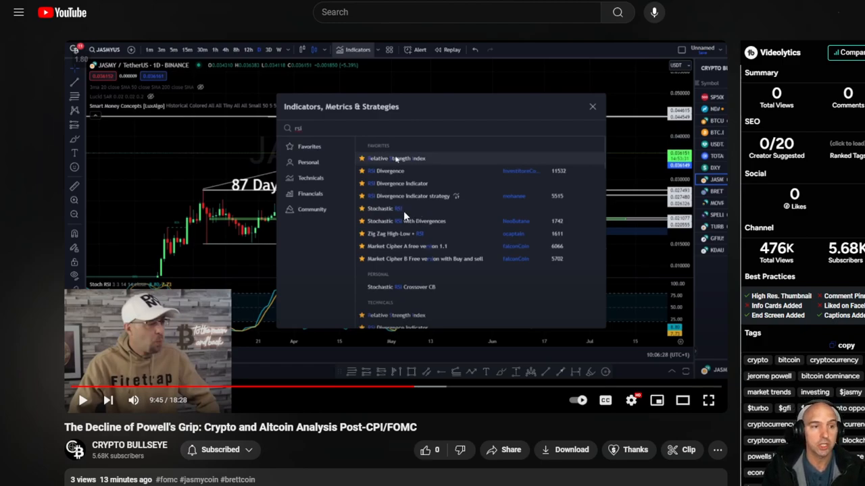
mouse_move(344, 184)
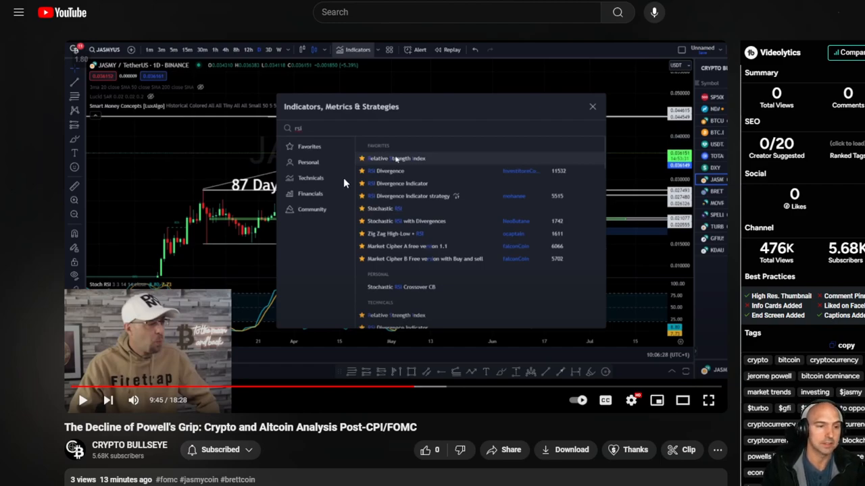
mouse_move(345, 183)
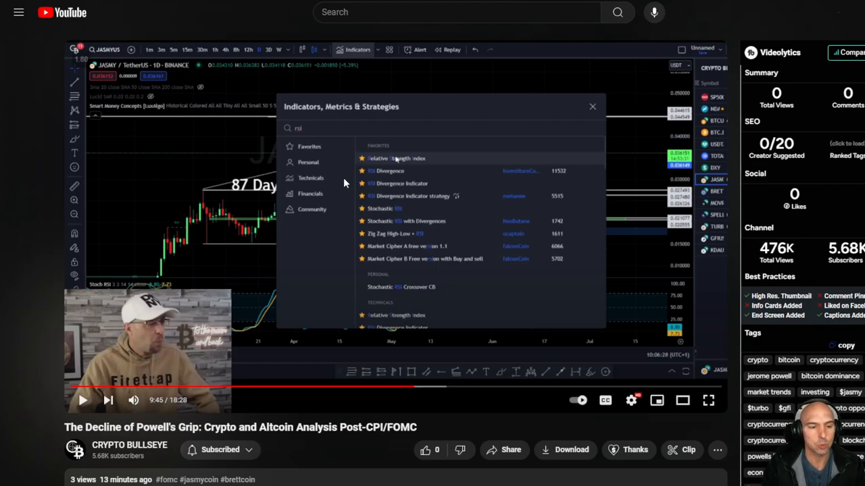
mouse_move(194, 213)
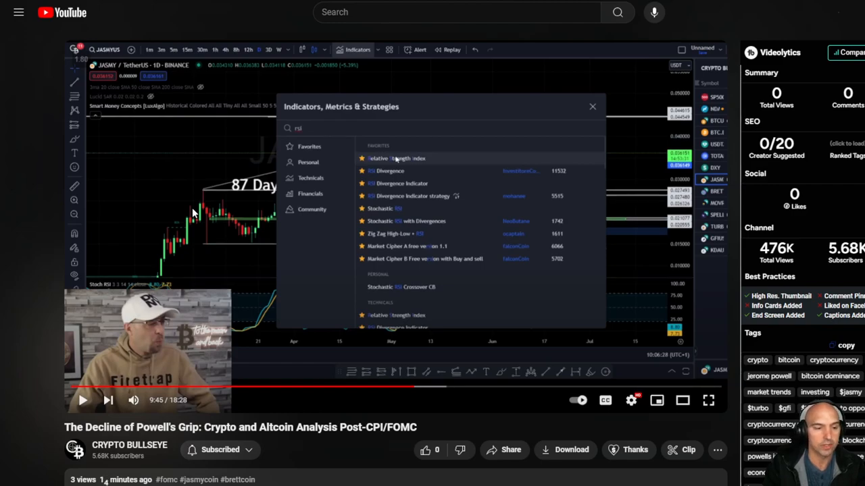
mouse_move(198, 208)
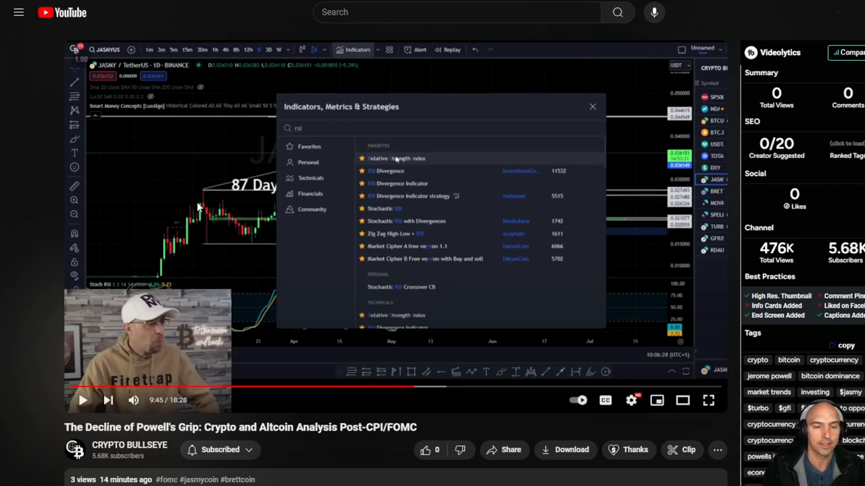
mouse_move(331, 223)
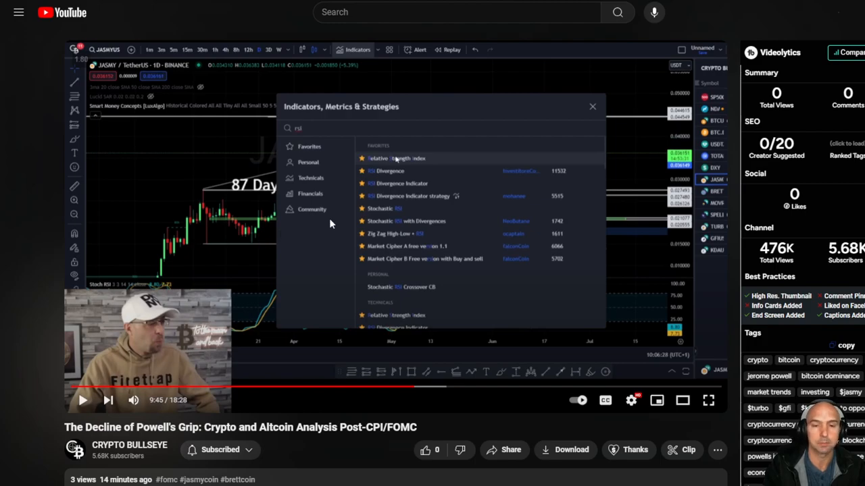
mouse_move(330, 216)
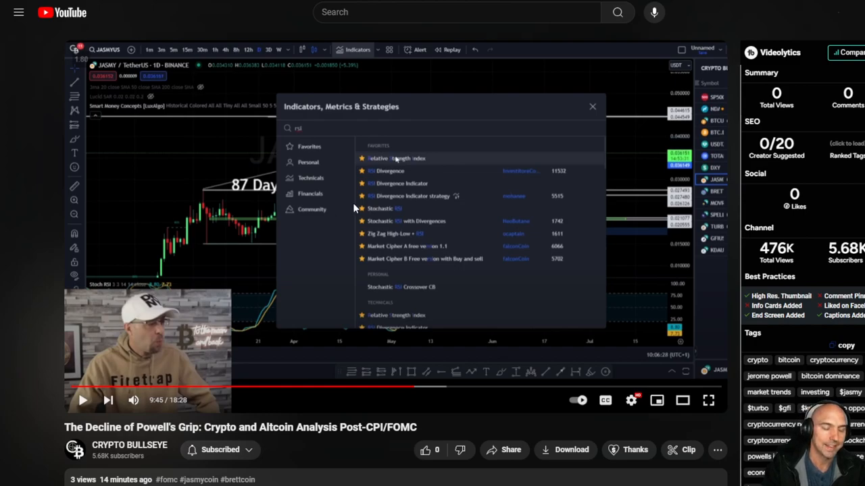
mouse_move(343, 200)
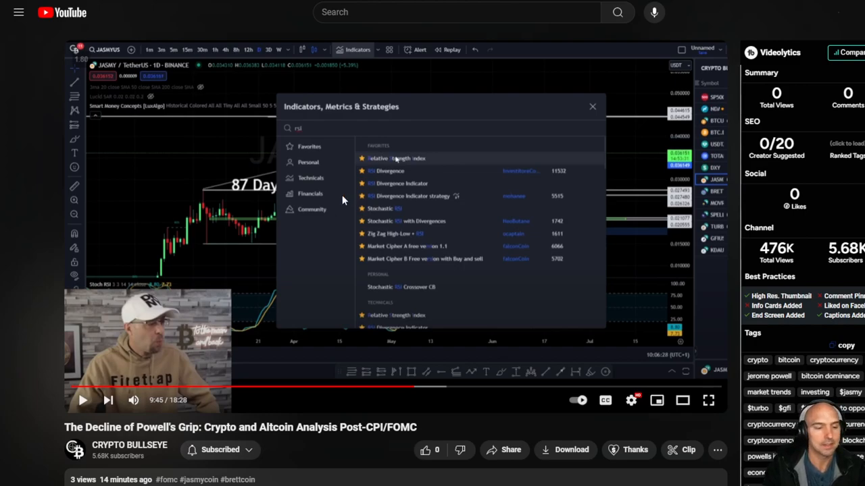
mouse_move(172, 213)
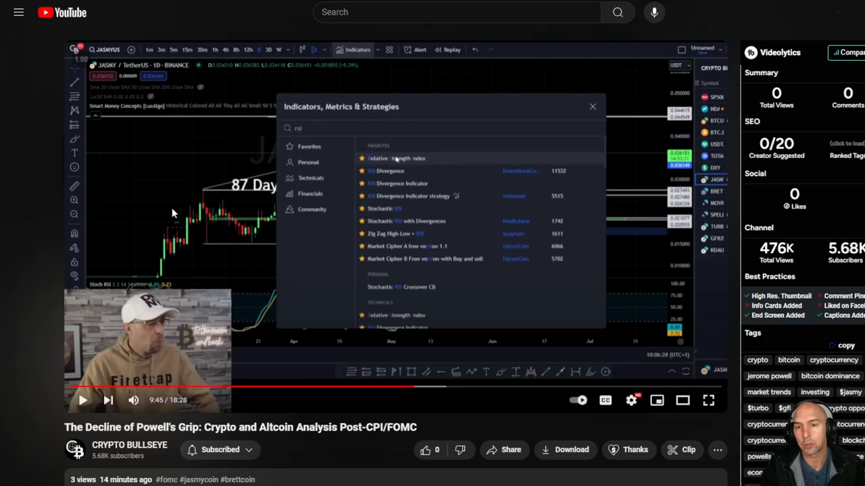
mouse_move(235, 177)
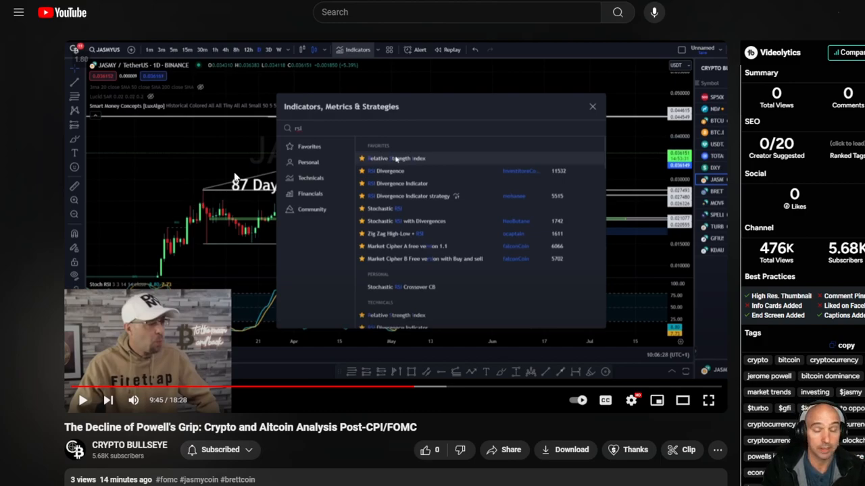
mouse_move(265, 225)
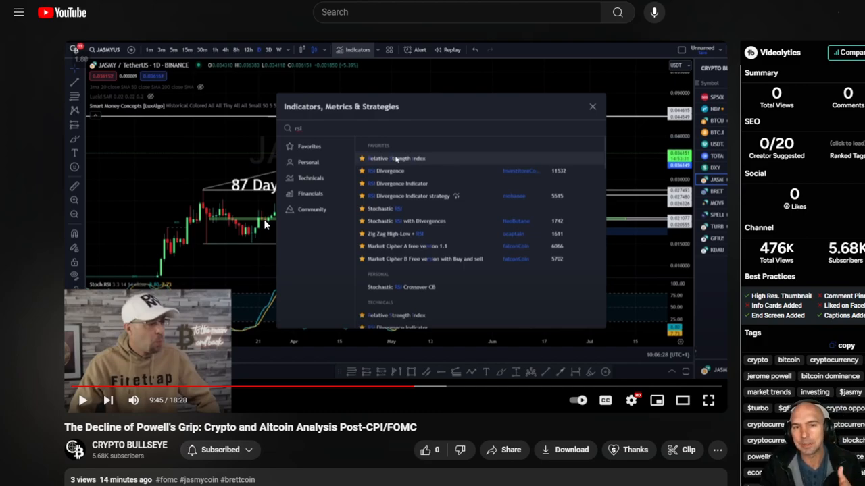
mouse_move(331, 3)
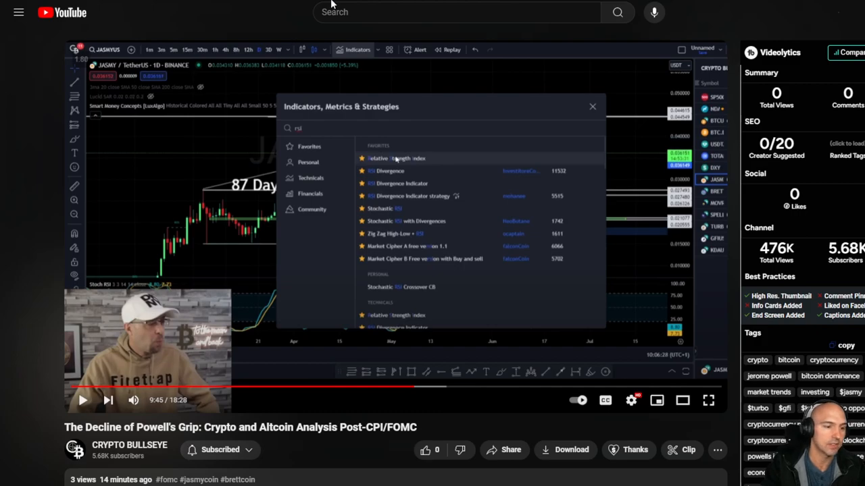
- Search YouTube for 'cry' to find the Crypto Grit channel
click(448, 12)
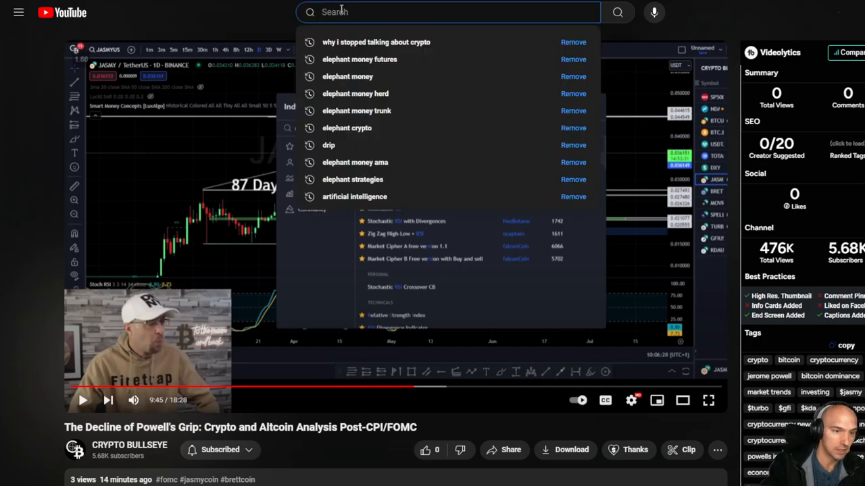
text(crypto grit)
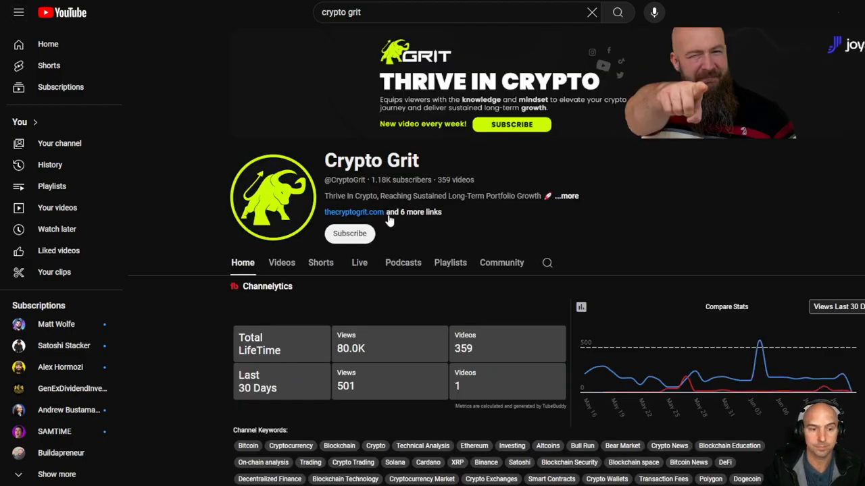
scroll(down, 3)
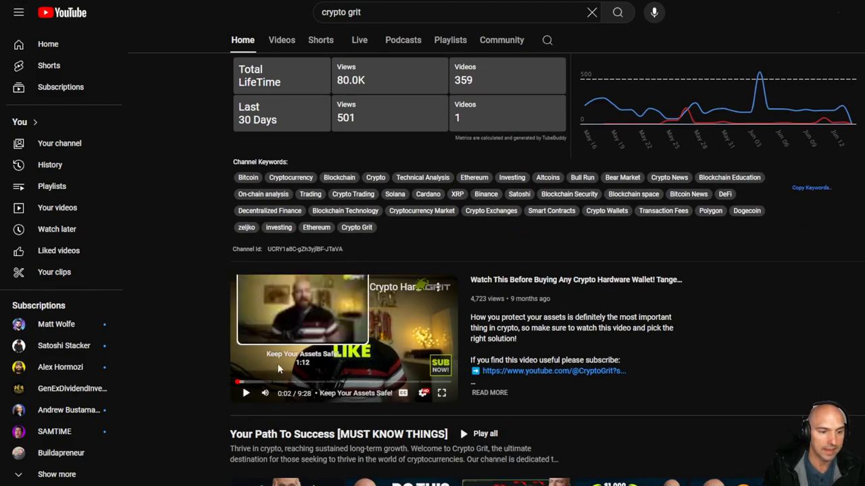
scroll(up, 3)
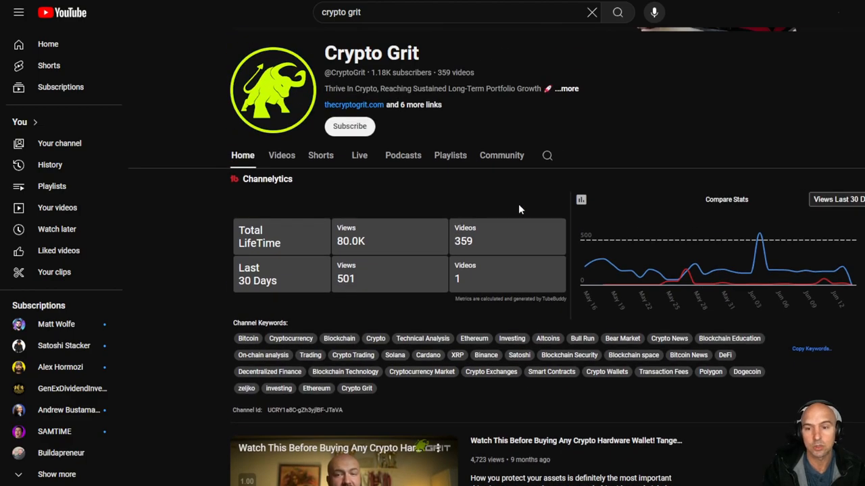
mouse_move(416, 178)
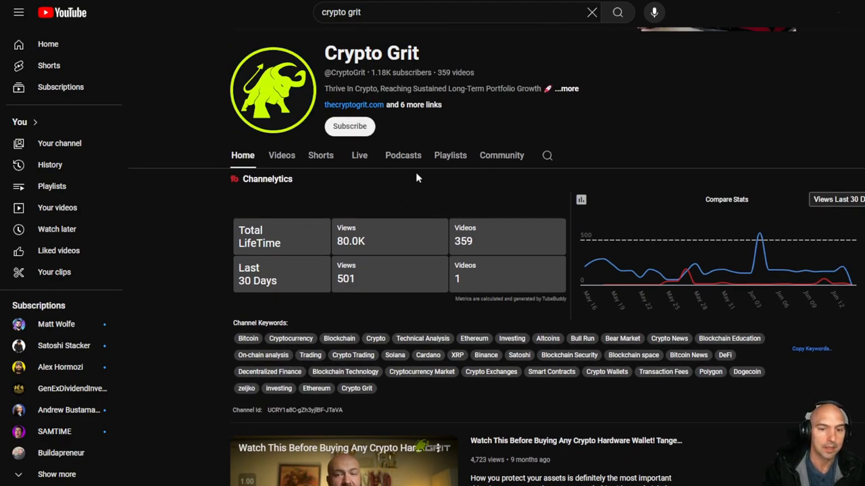
scroll(up, 3)
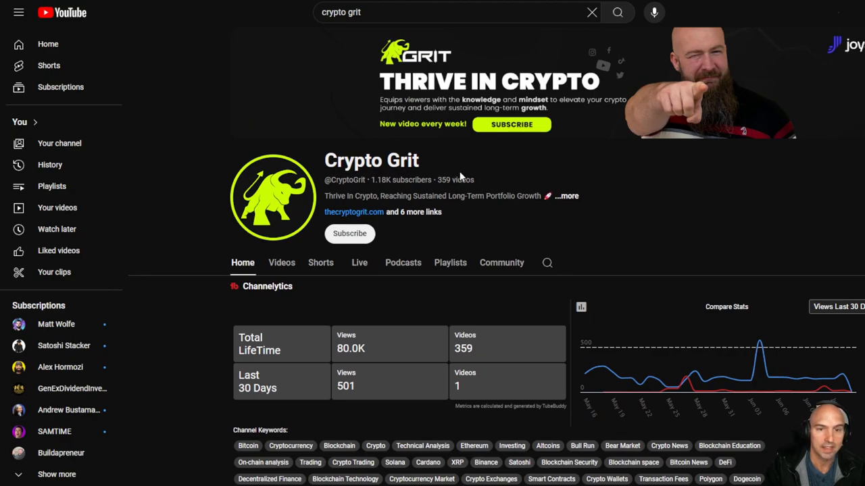
mouse_move(493, 101)
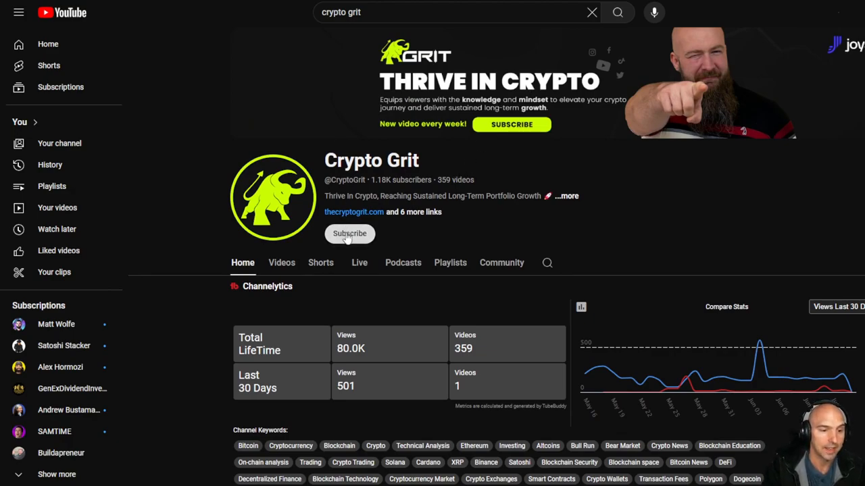
- Scroll through Crypto Grit's shorts, playlists and podcasts, then back to the header
scroll(down, 3)
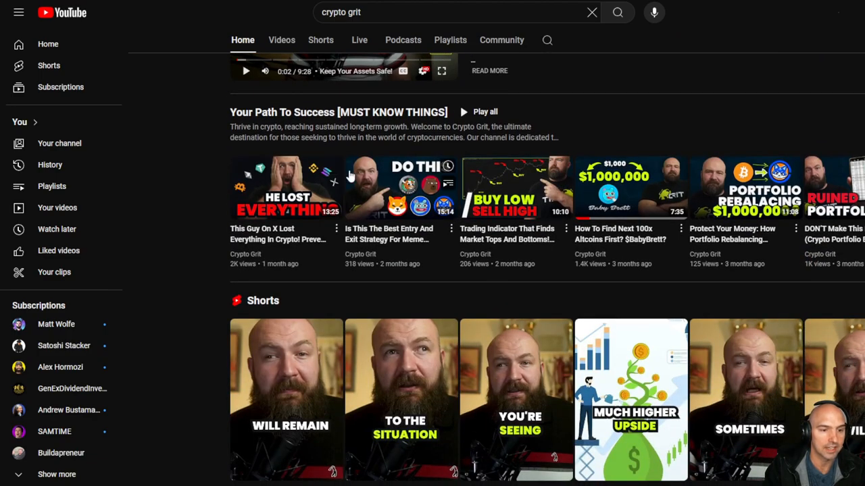
scroll(down, 3)
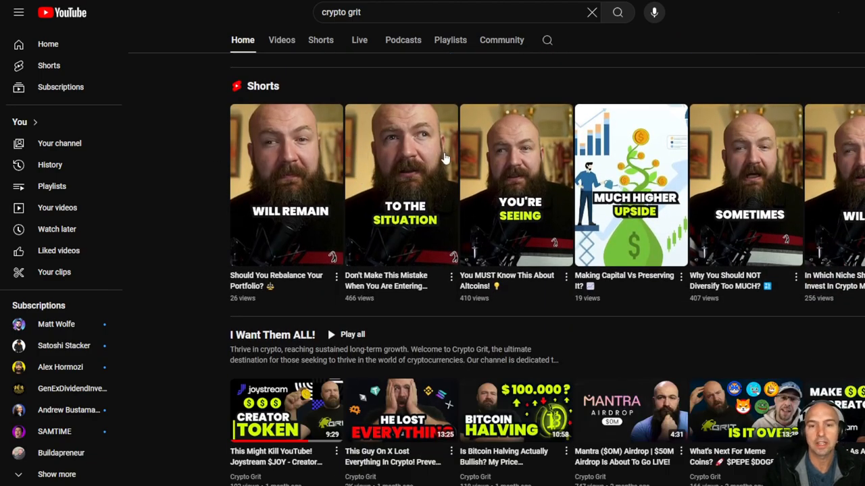
scroll(down, 3)
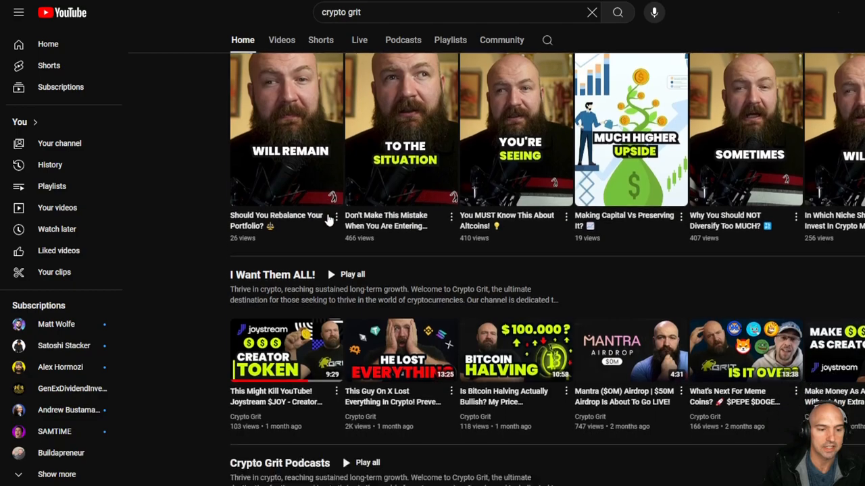
scroll(down, 3)
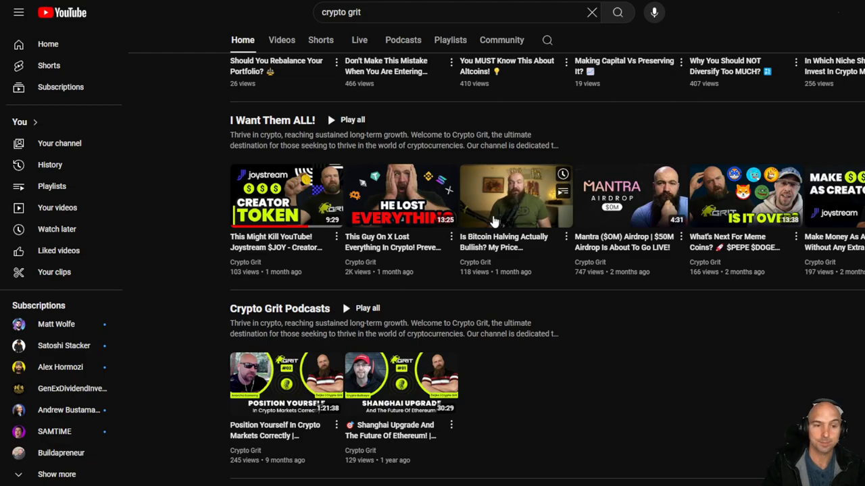
mouse_move(493, 196)
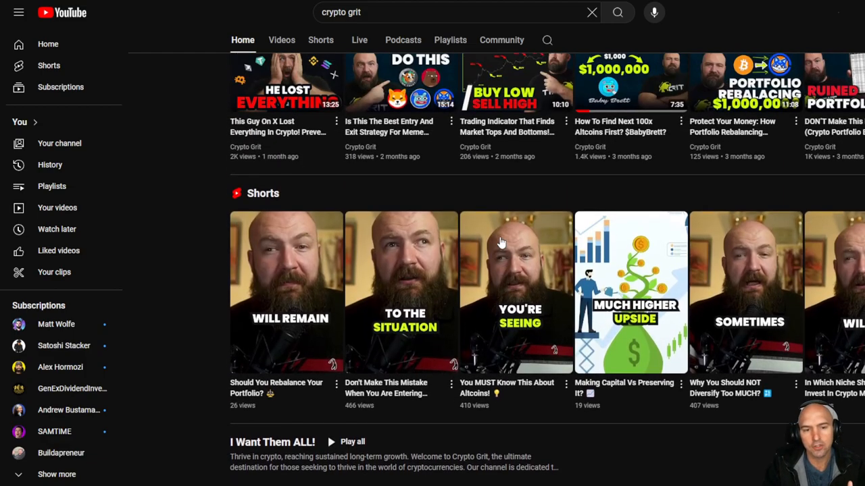
mouse_move(412, 306)
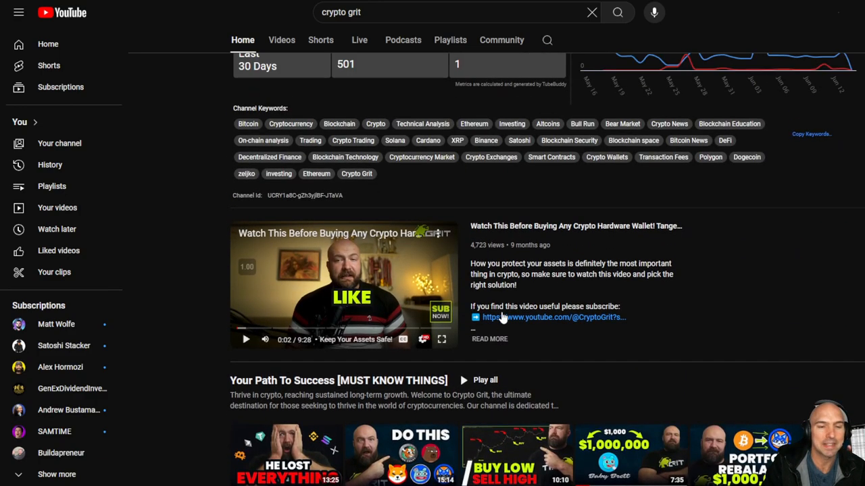
mouse_move(493, 351)
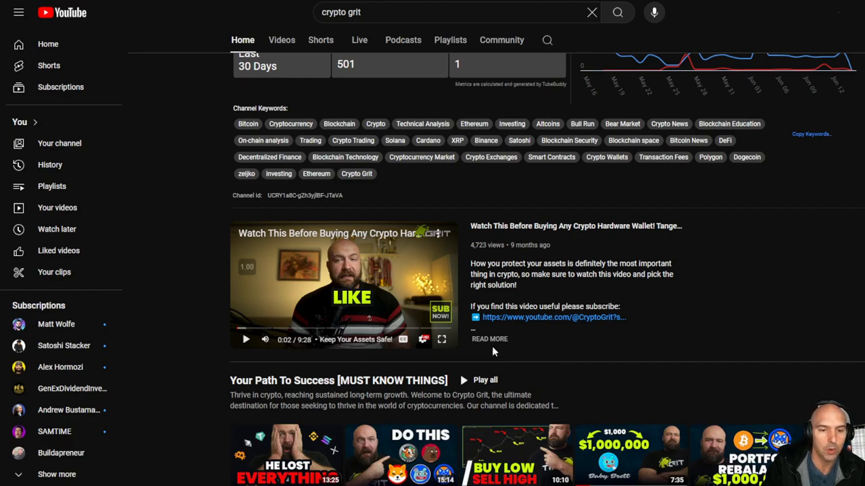
mouse_move(270, 329)
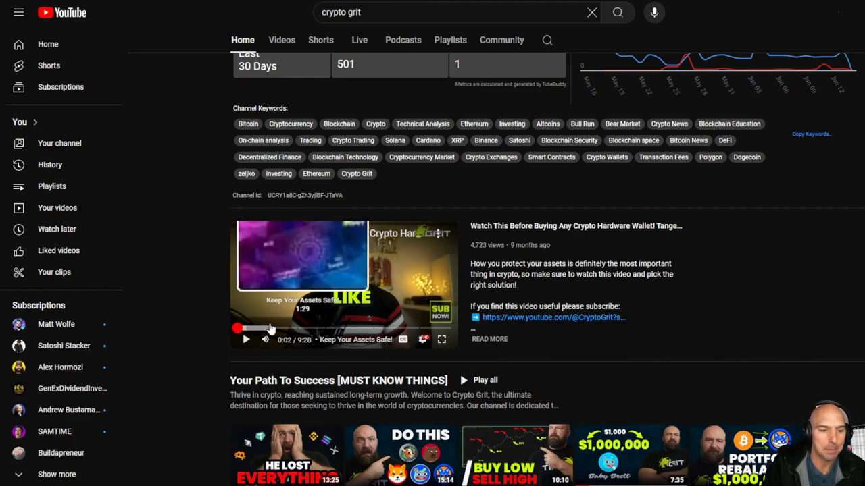
mouse_move(279, 322)
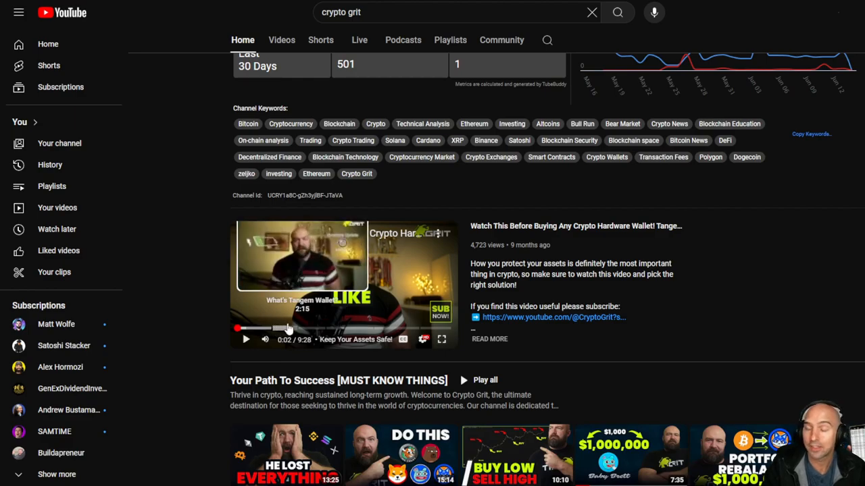
scroll(up, 3)
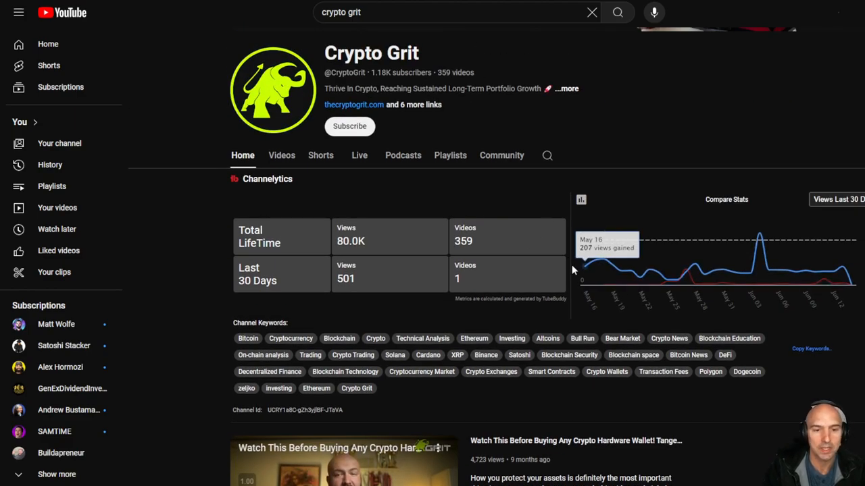
scroll(up, 3)
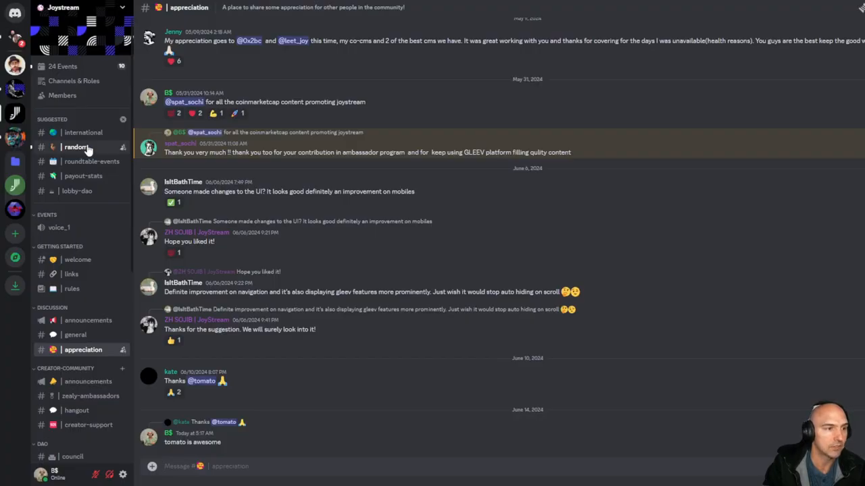
mouse_move(78, 259)
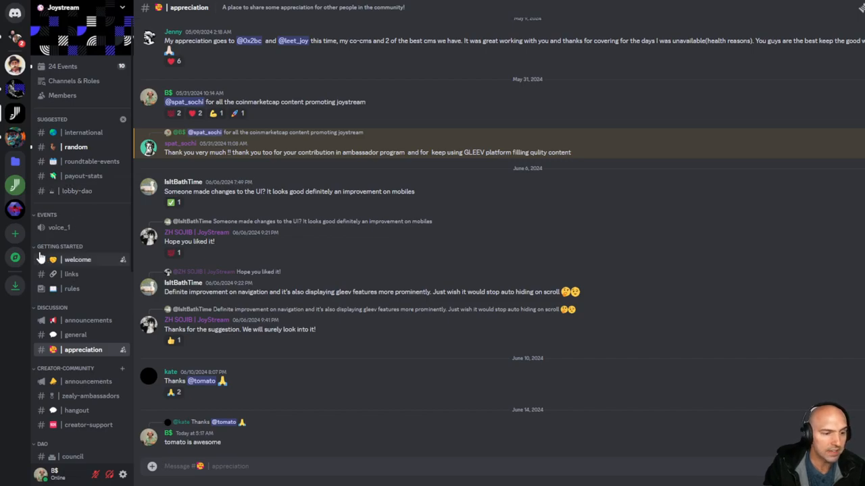
mouse_move(352, 181)
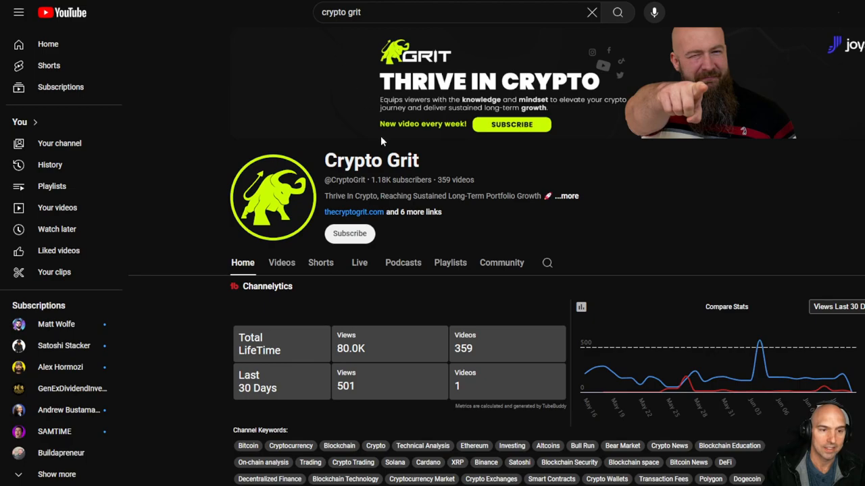
mouse_move(328, 152)
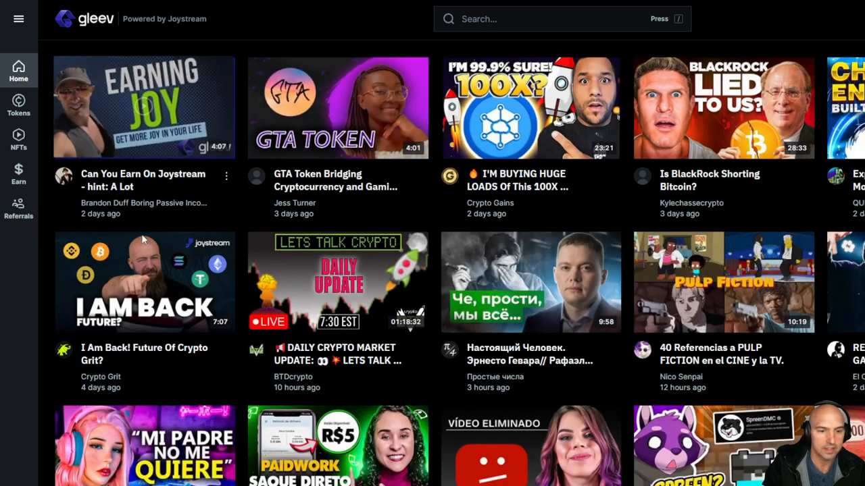
mouse_move(142, 104)
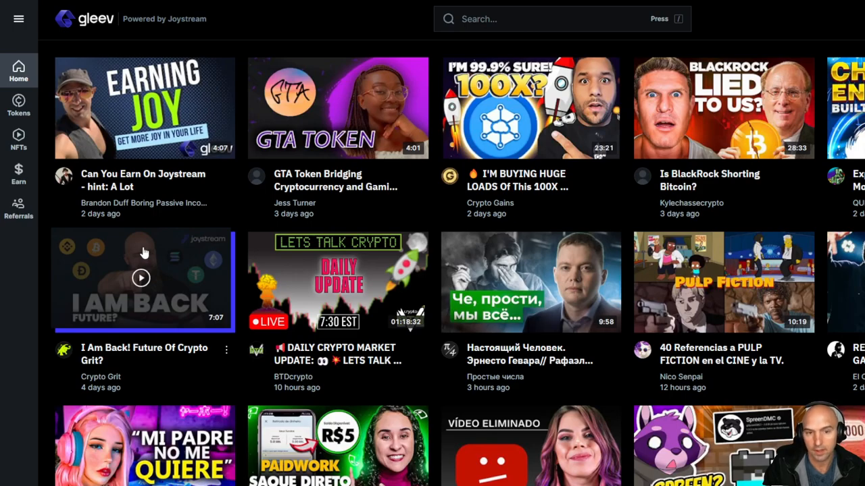
mouse_move(277, 91)
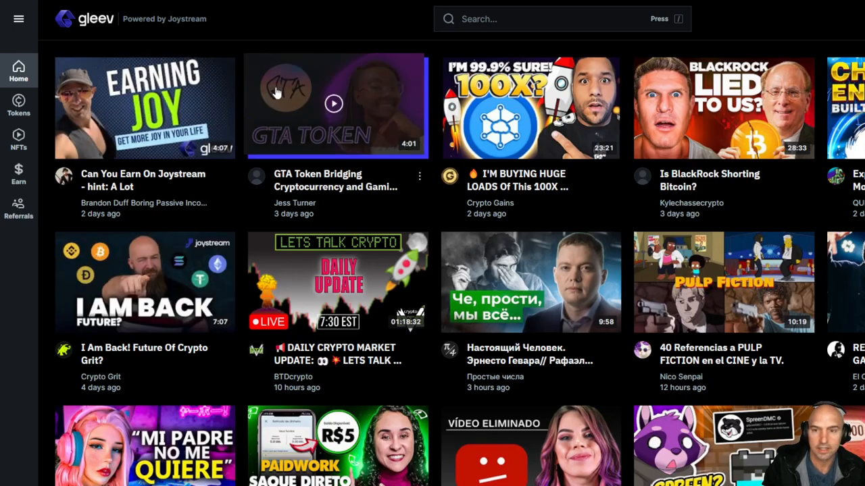
- Scroll down several rows of Gleev's crypto video grid and back to the top
scroll(down, 3)
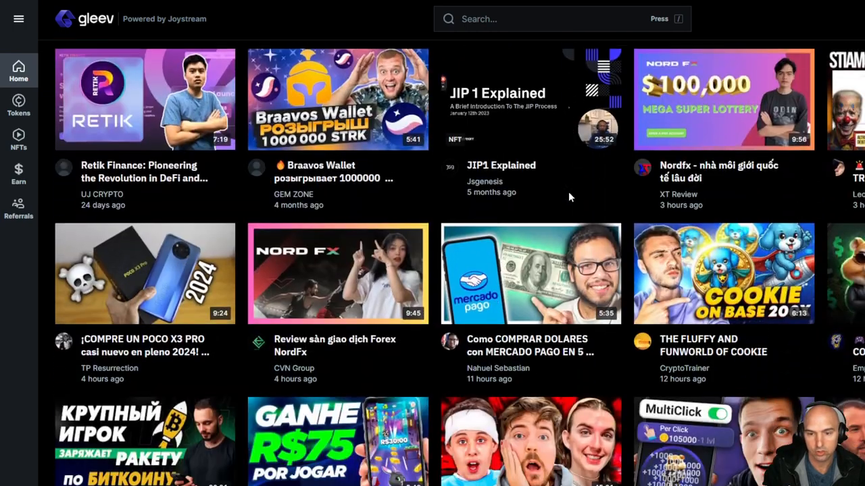
scroll(down, 3)
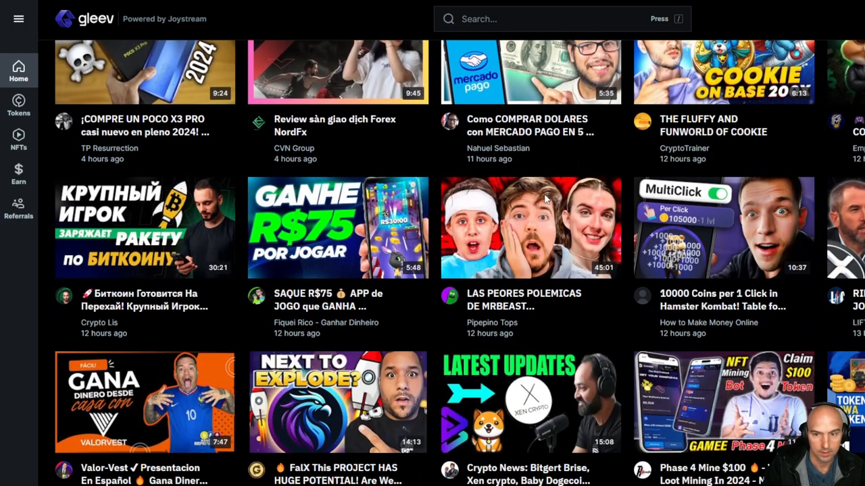
scroll(down, 3)
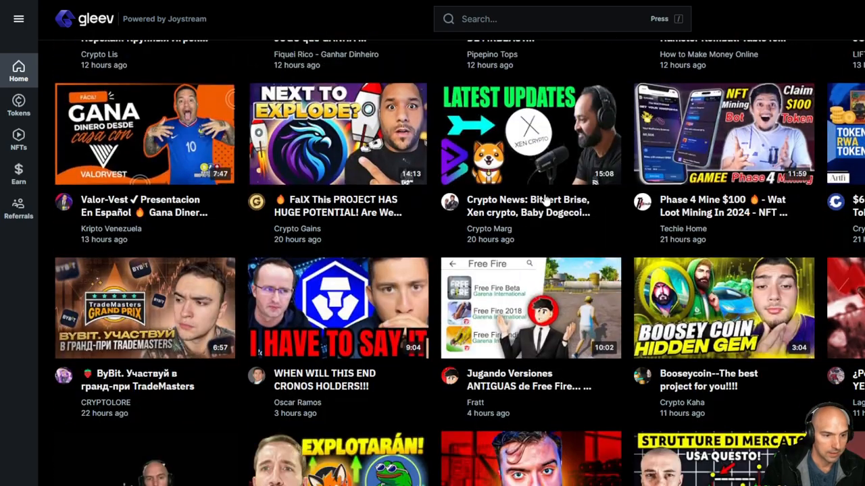
scroll(down, 3)
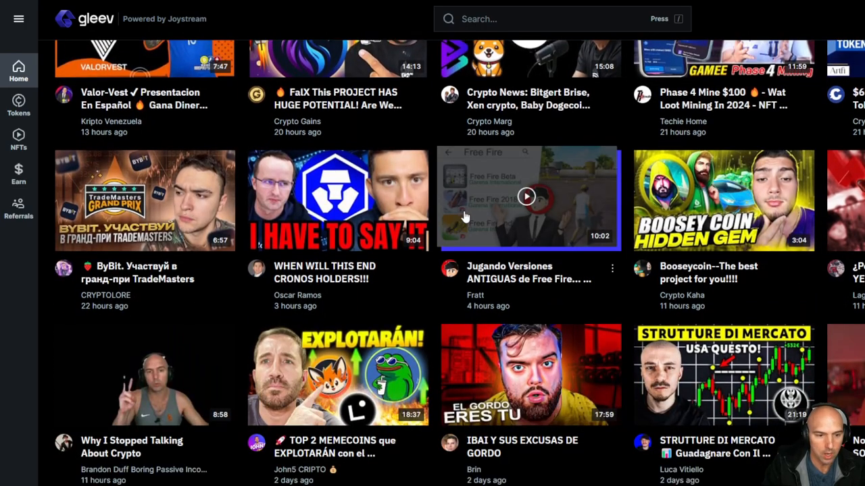
scroll(down, 3)
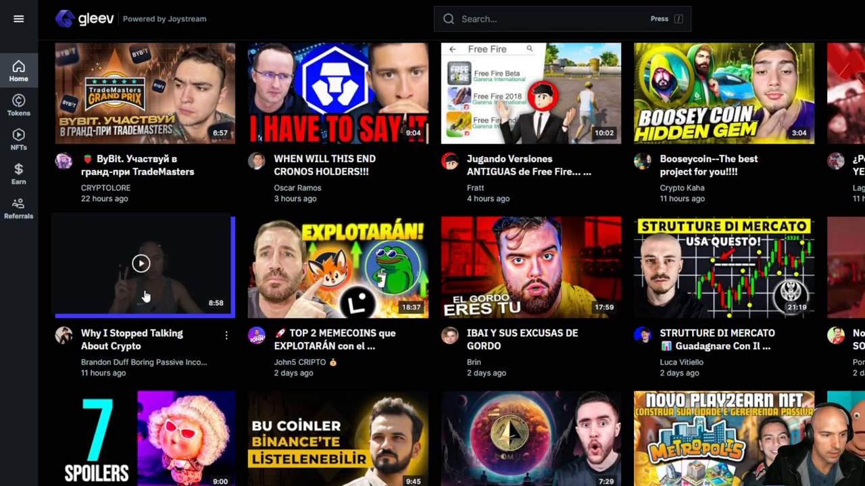
scroll(up, 3)
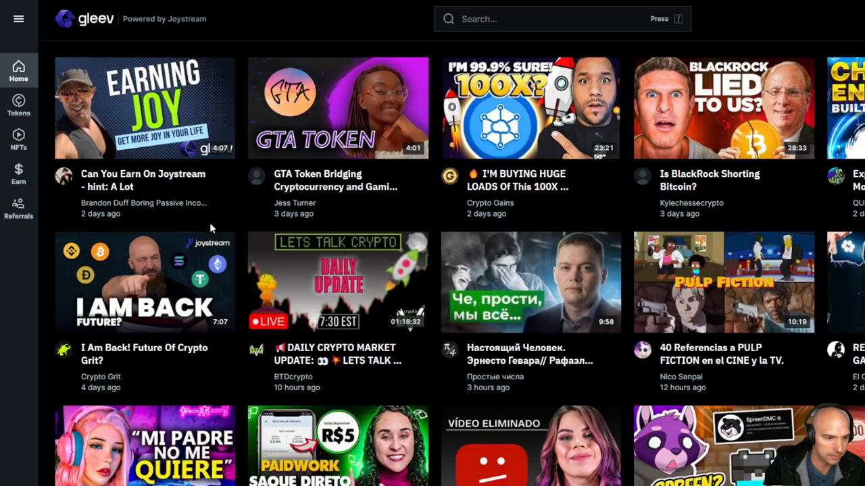
scroll(down, 3)
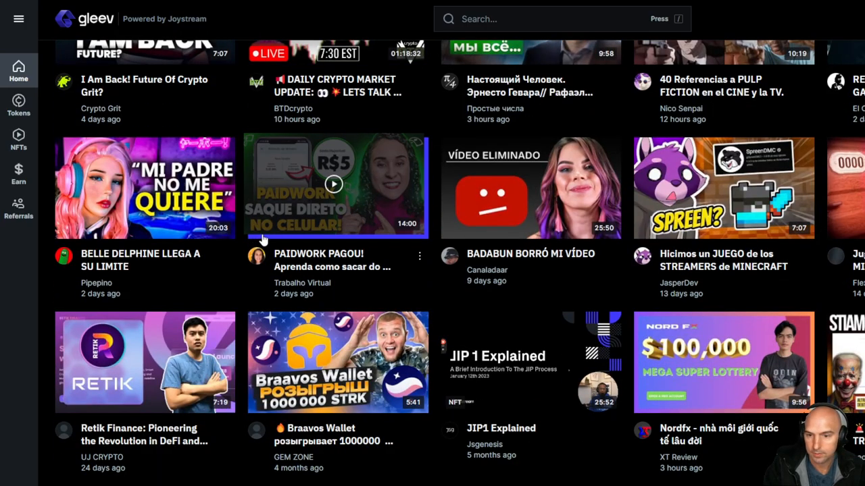
scroll(up, 3)
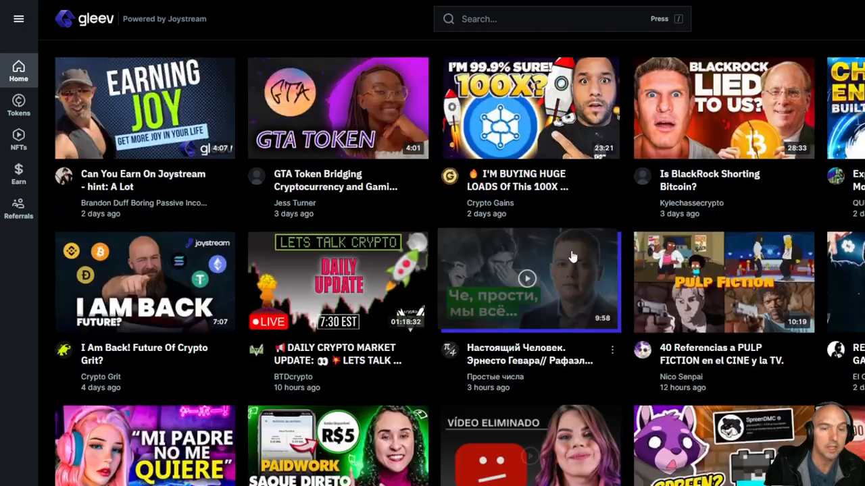
mouse_move(654, 227)
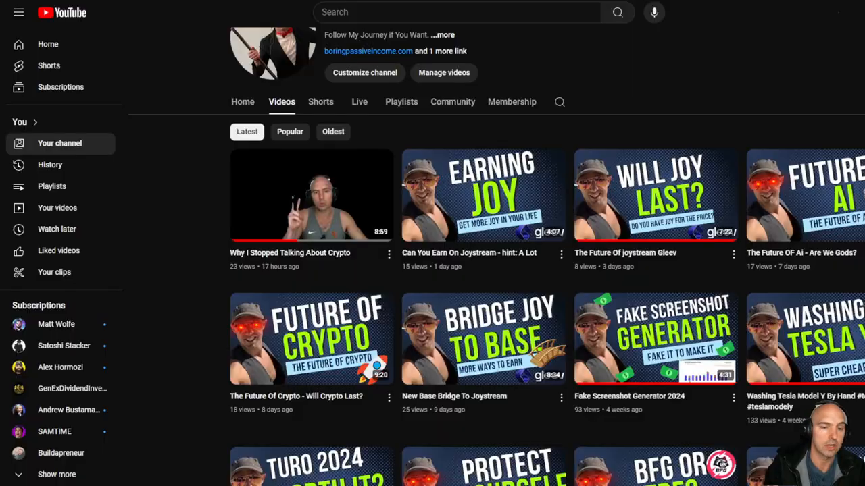
scroll(up, 3)
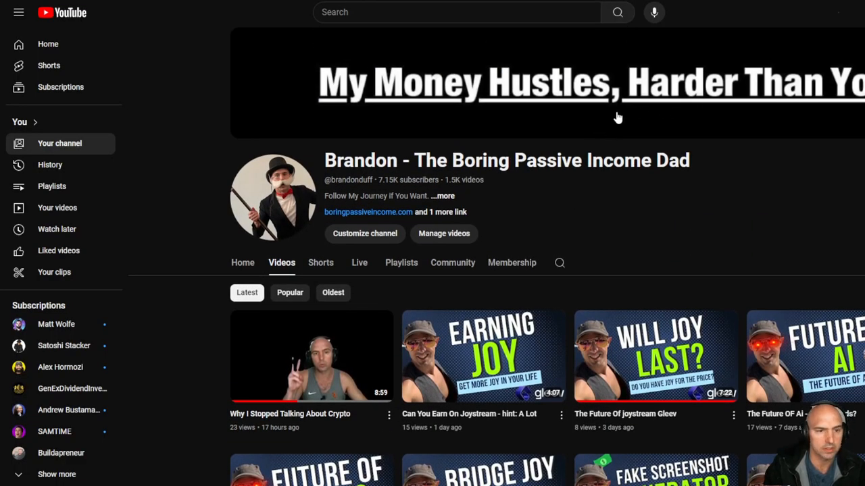
mouse_move(534, 80)
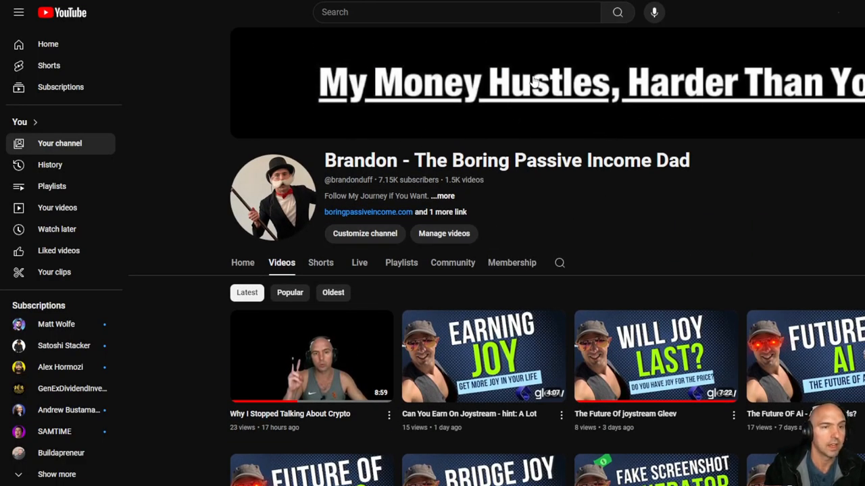
mouse_move(516, 91)
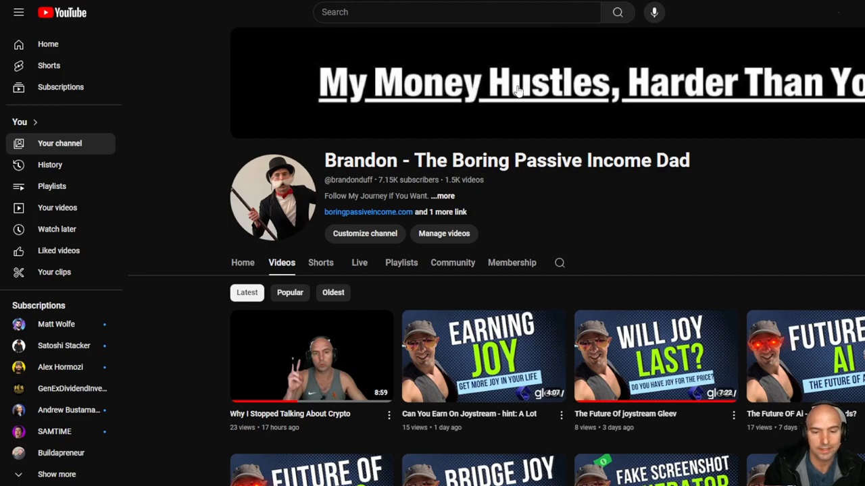